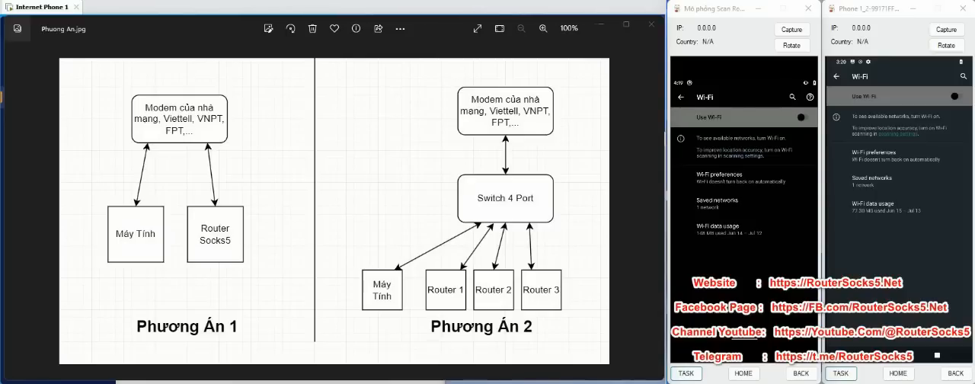
mouse_move(588, 74)
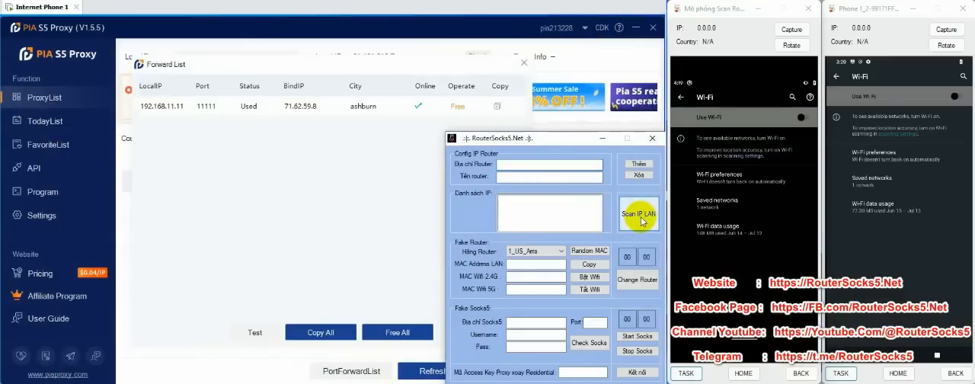
Bring up the network adapter choices for the LAN IP scan.
click(640, 213)
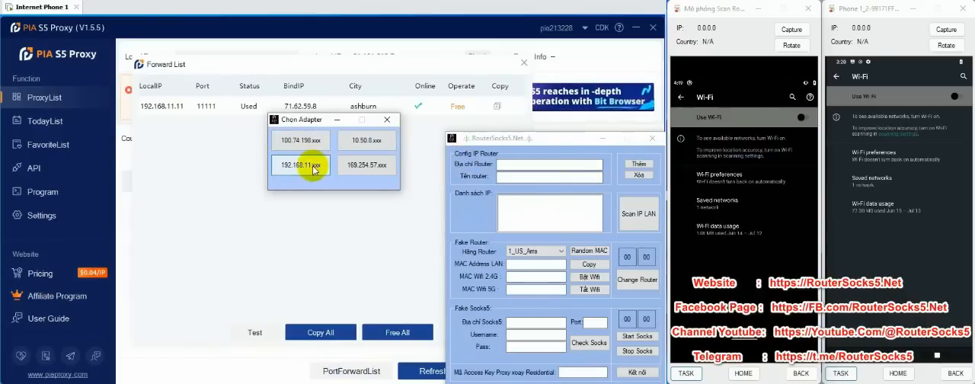
mouse_move(305, 170)
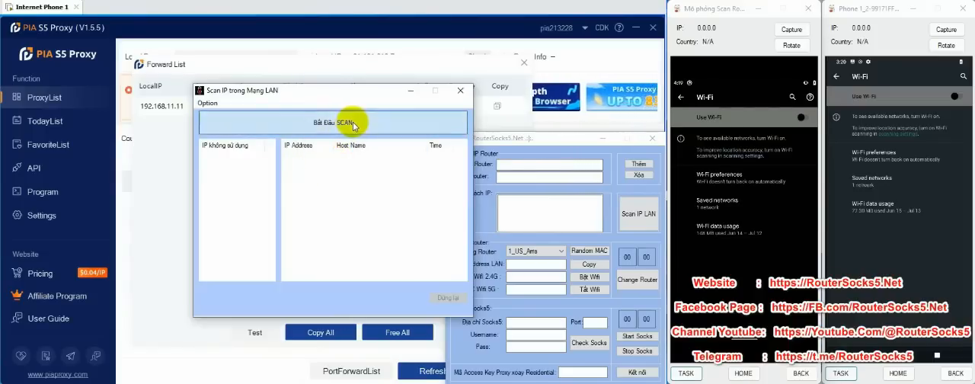
Run the LAN scan listing used IPs and Internet Phone router hosts.
click(332, 121)
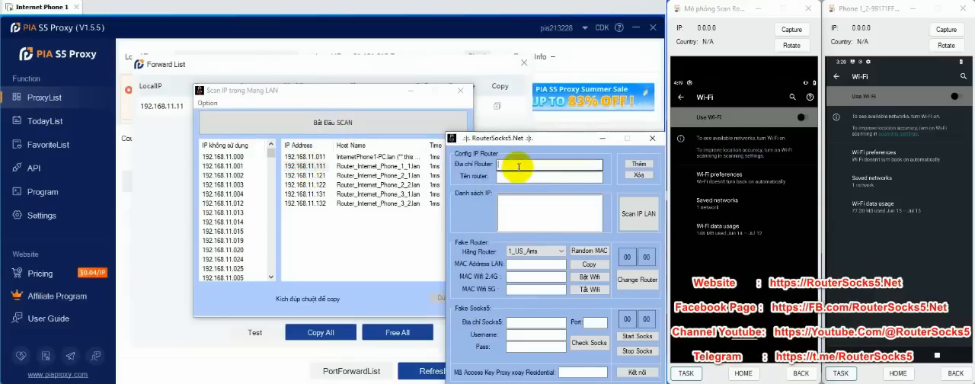
Add router 192.168.11.131 and the next scanned routers as Wifi 1, Wifi 2, then close the scan results.
text(192.168.11.131)
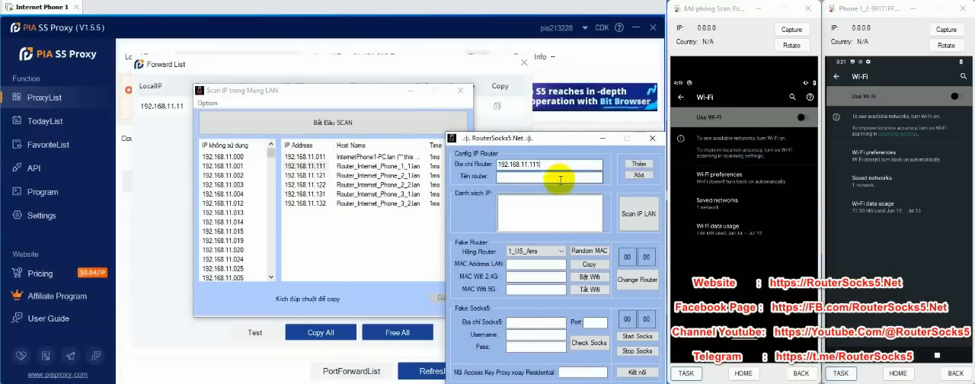
text(Wifi 1)
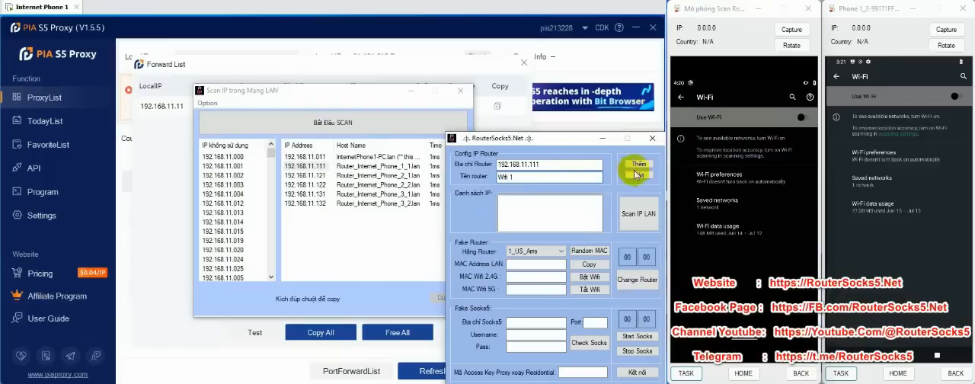
click(637, 165)
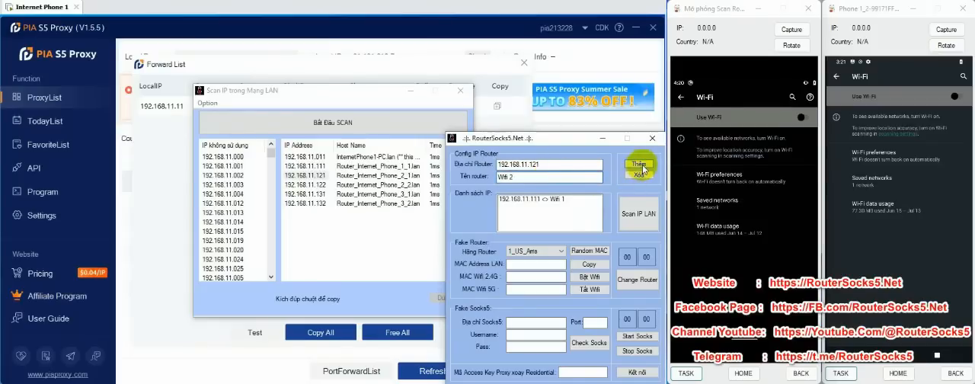
click(638, 164)
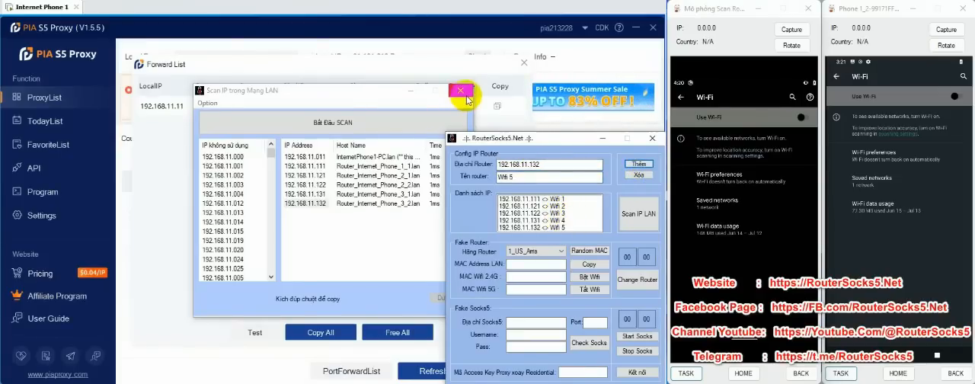
click(460, 90)
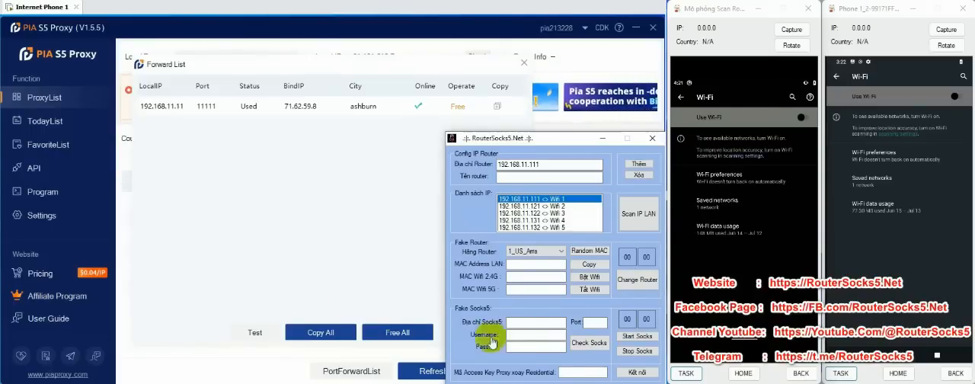
Enter SOCKS5 proxy 209.248.90.25 port 9092 under Fake Socks5 and start applying it.
text(209.248.90.25)
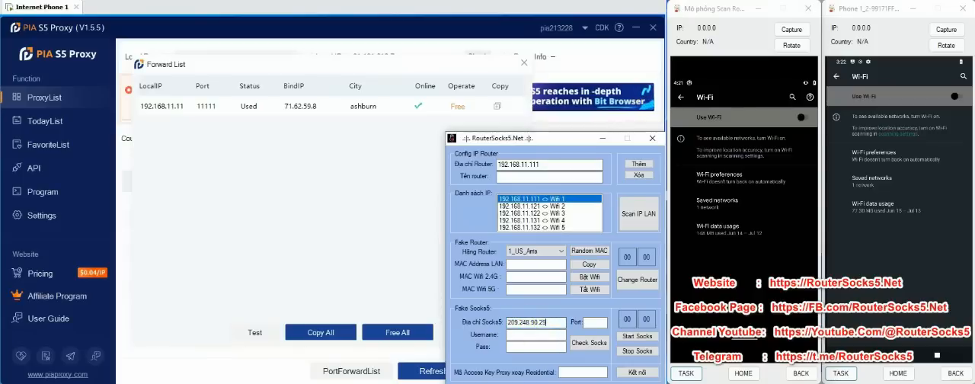
text(9092)
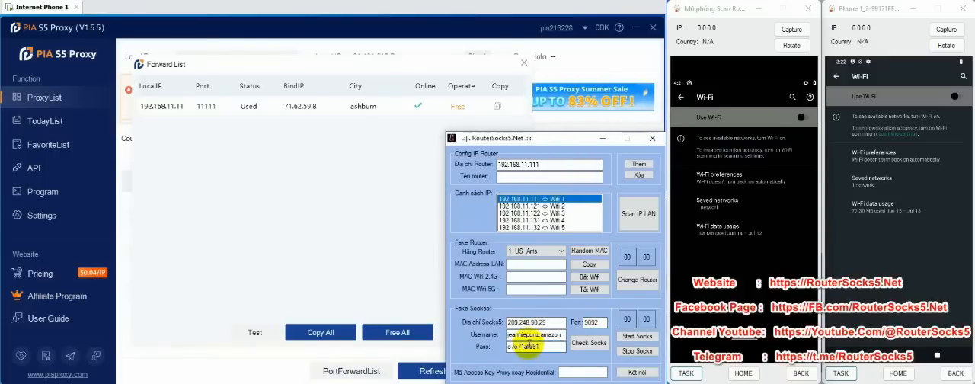
click(637, 335)
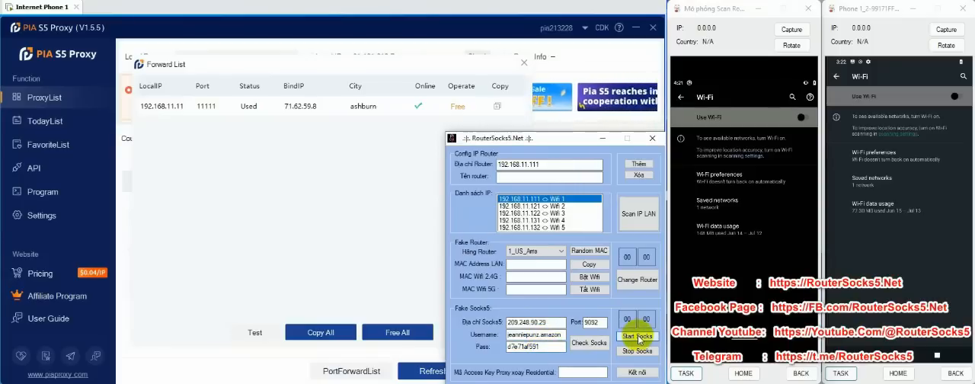
click(634, 335)
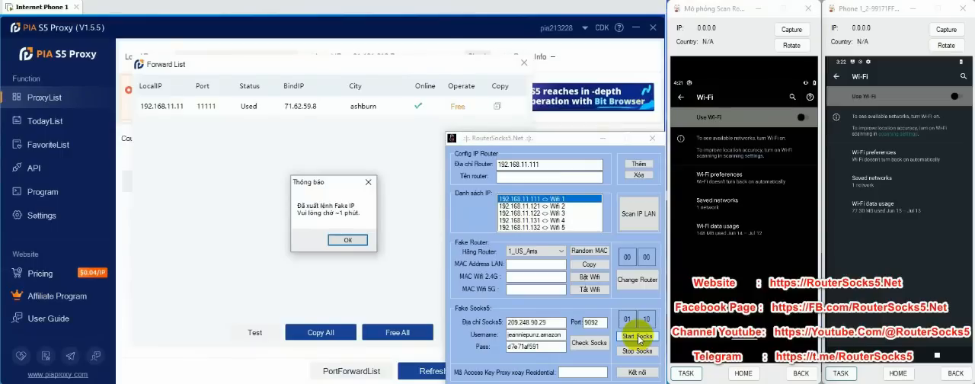
Acknowledge the notice that the fake IP is being applied.
click(347, 241)
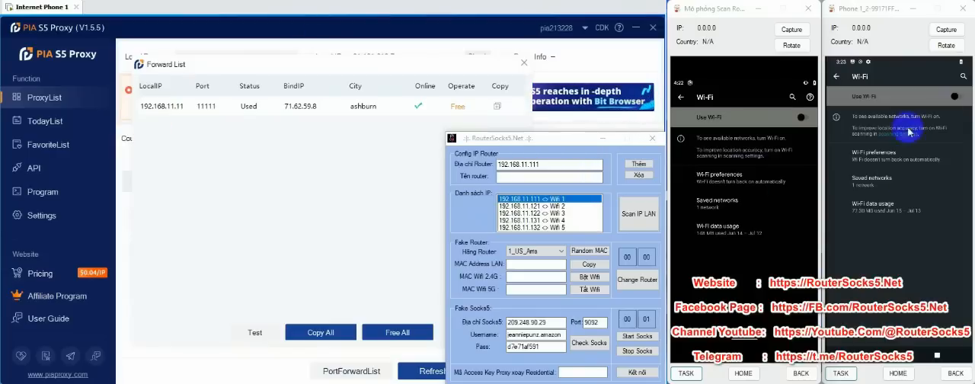
Turn on Phone 2's Wi-Fi and start an incognito tab to check the IP on ip-api.
click(957, 96)
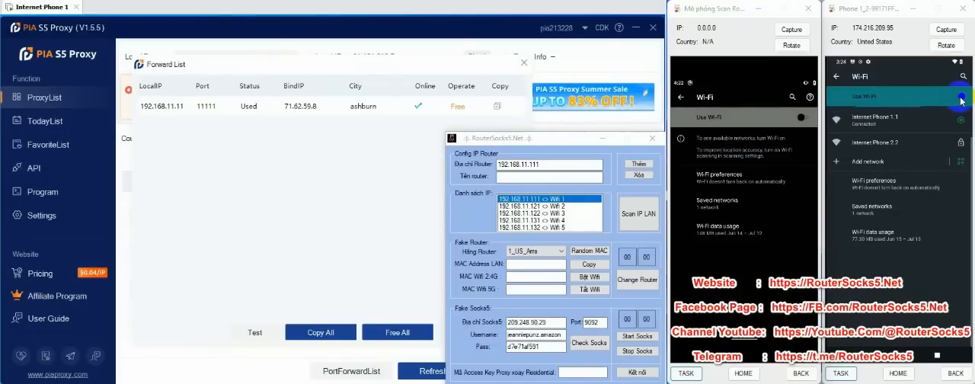
mouse_move(898, 183)
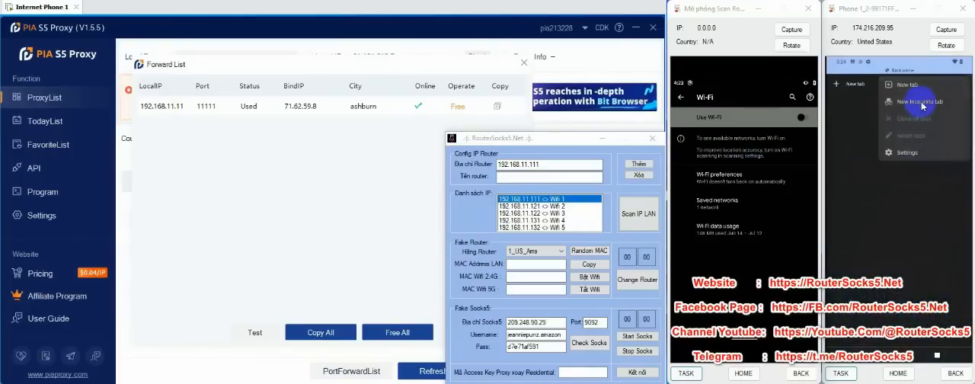
click(920, 101)
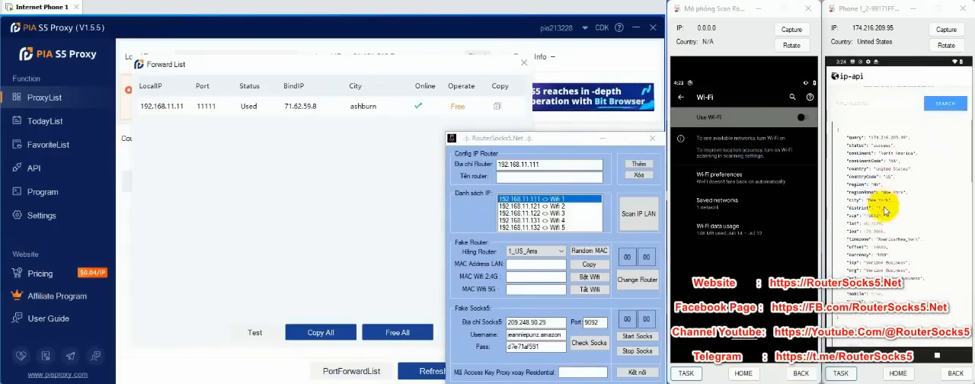
mouse_move(893, 201)
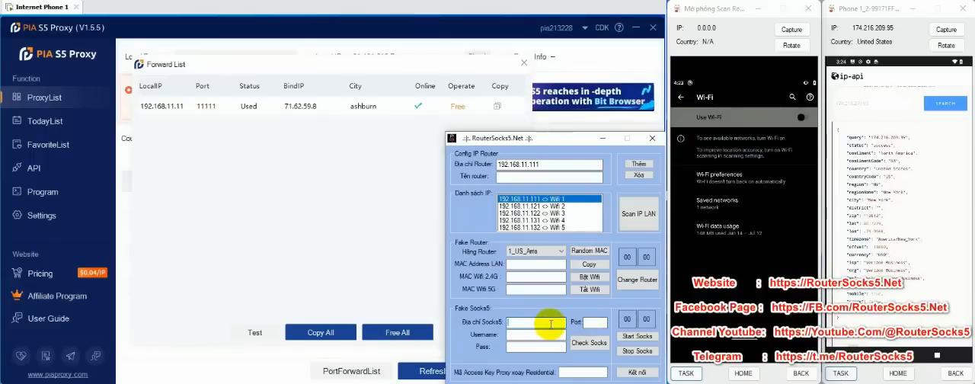
Start the SOCKS5 proxy 192.168.11.111 port 11111 and acknowledge the fake IP notice.
text(192)
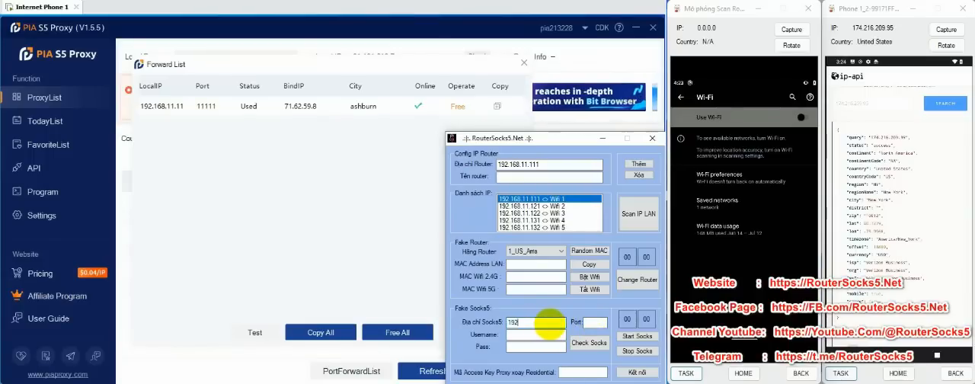
text(192.168.11.1)
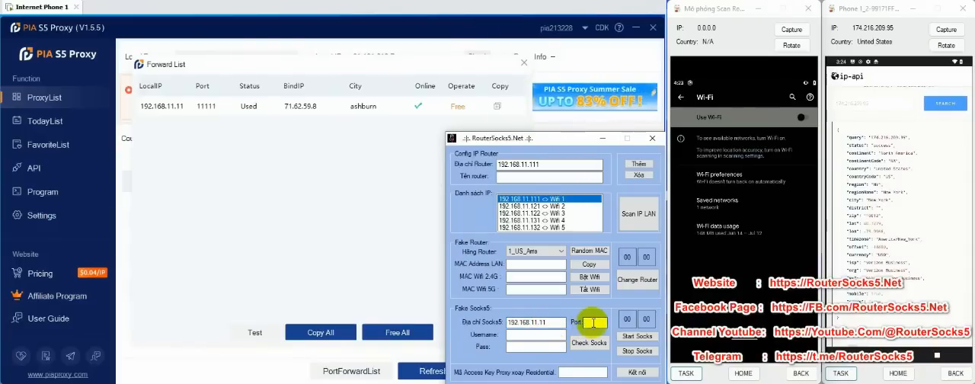
text(11111)
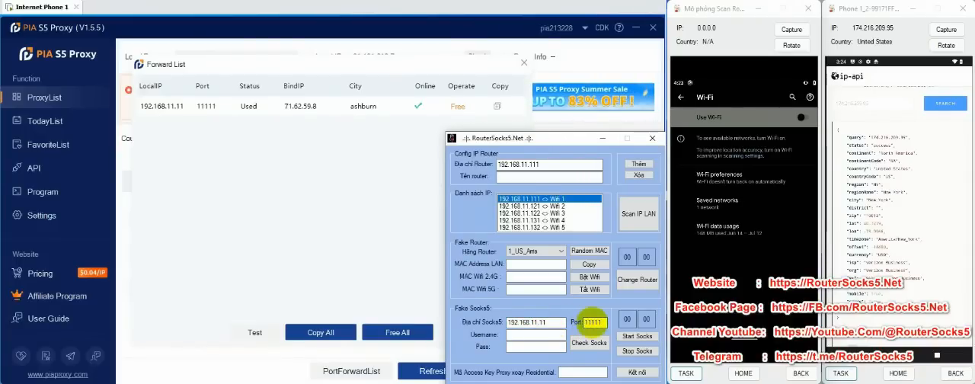
click(637, 335)
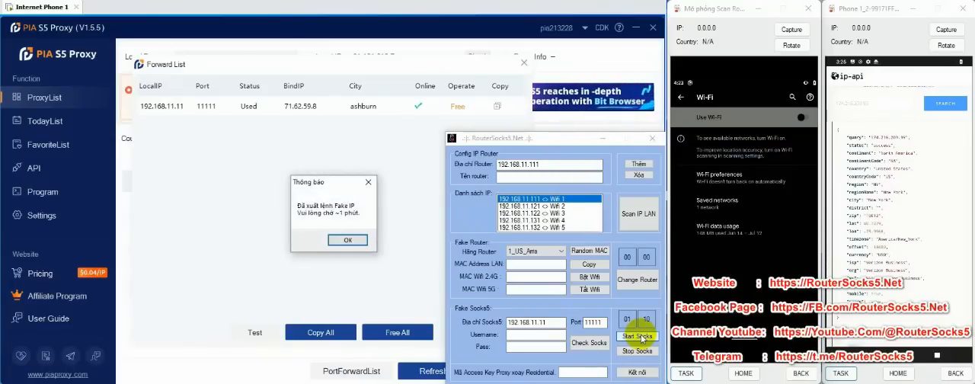
click(348, 241)
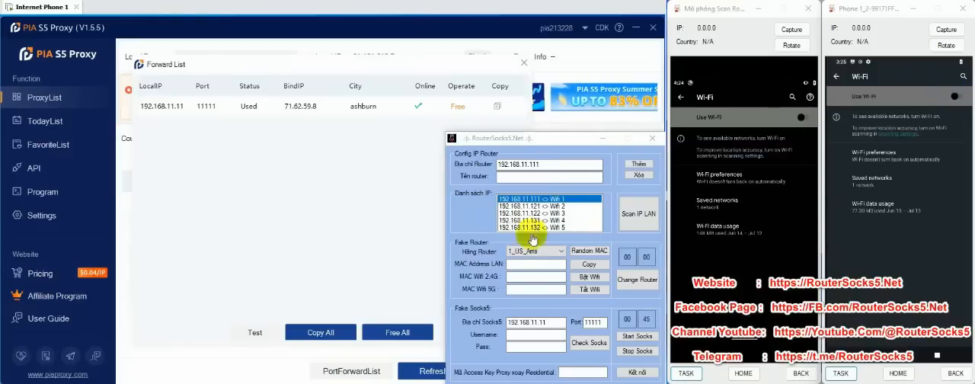
Browse the Hãng Router fake brand list and switch on the phone's Wi-Fi.
click(562, 251)
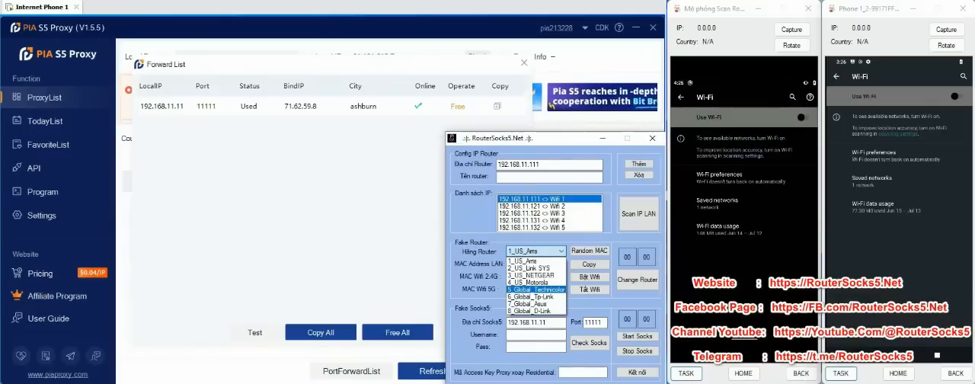
click(805, 116)
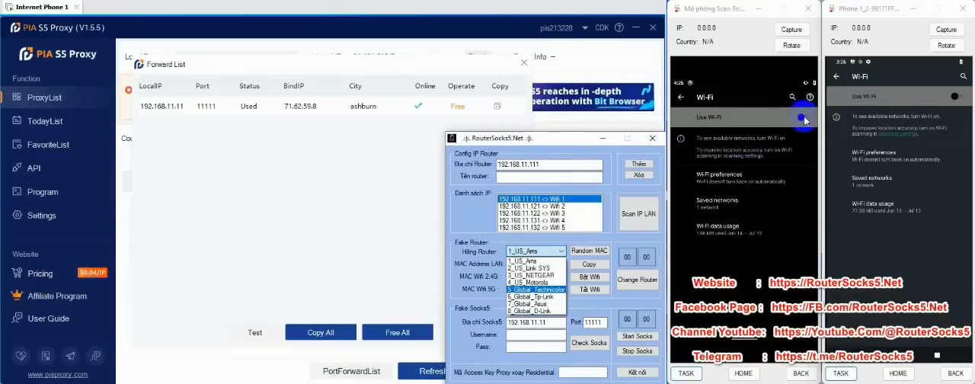
click(804, 116)
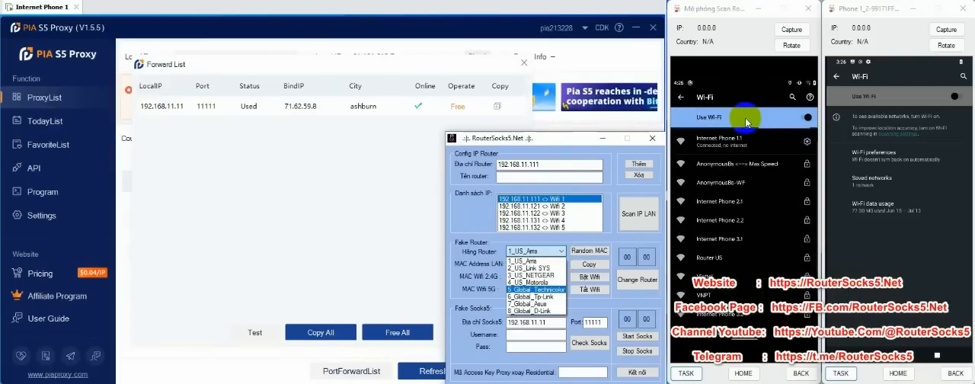
mouse_move(607, 231)
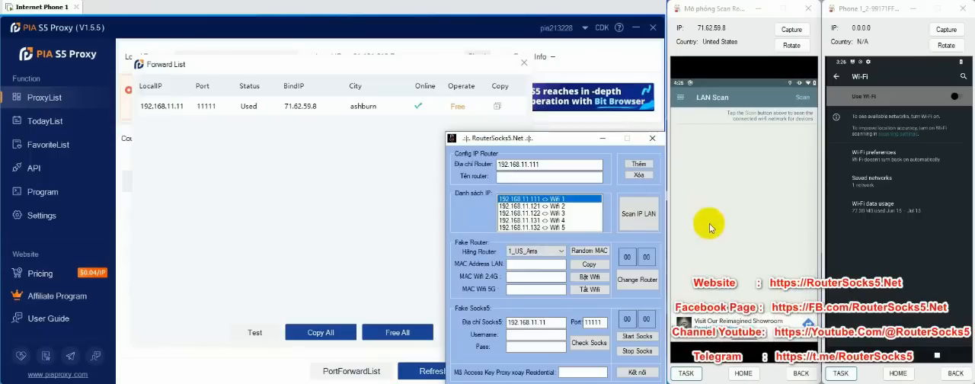
Fill in the current LAN MAC b4:f2:a8:09:83:3b after 'Địa chỉ Mac Lan =' under Hien Tai.
click(792, 97)
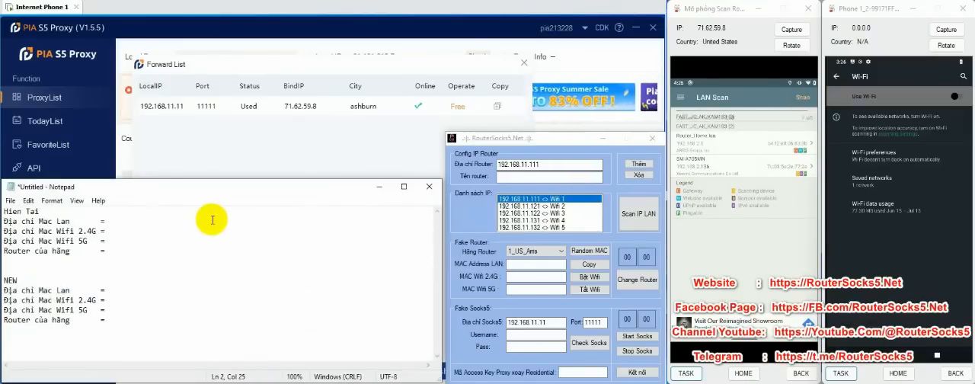
text(b)
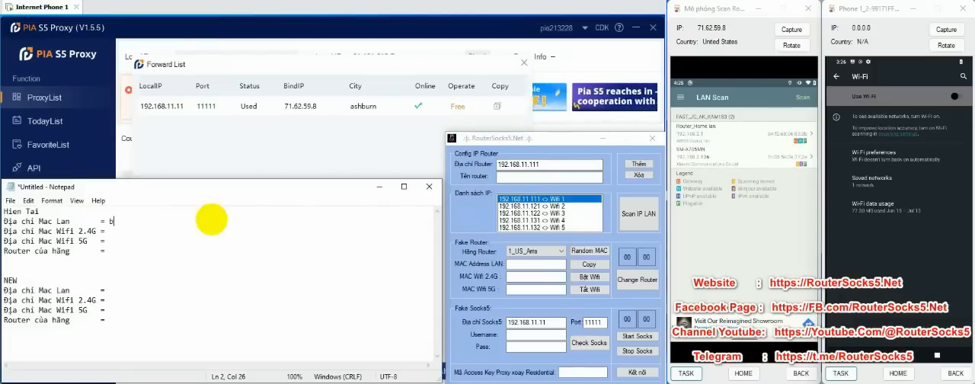
text(4:)
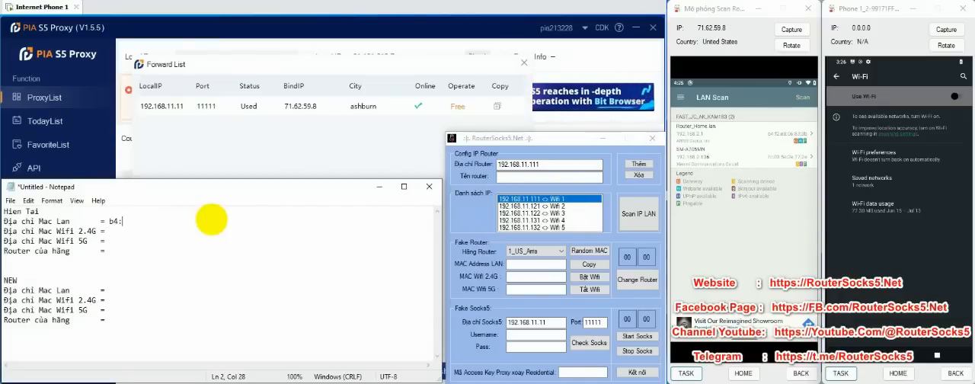
text(f2:)
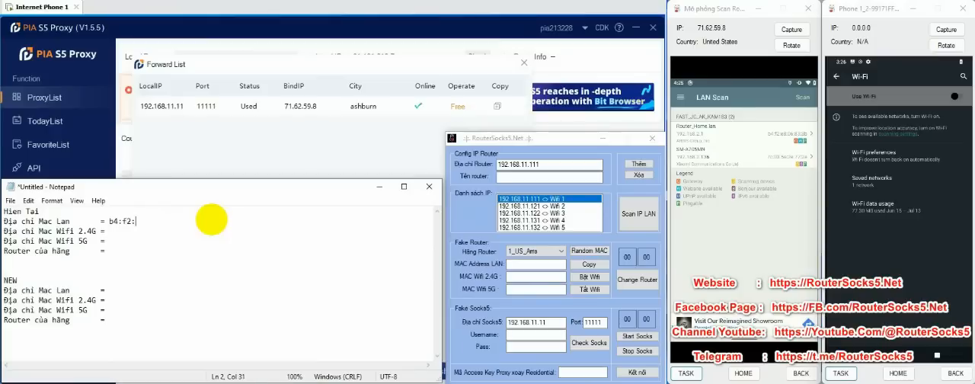
text(a8:06)
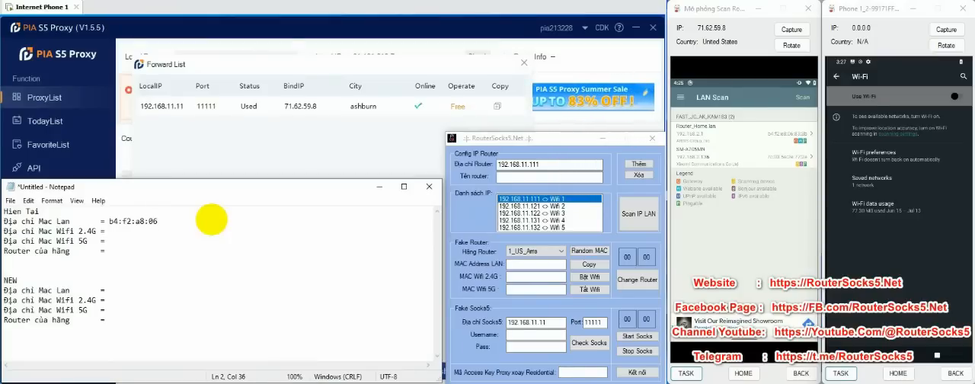
text(:83)
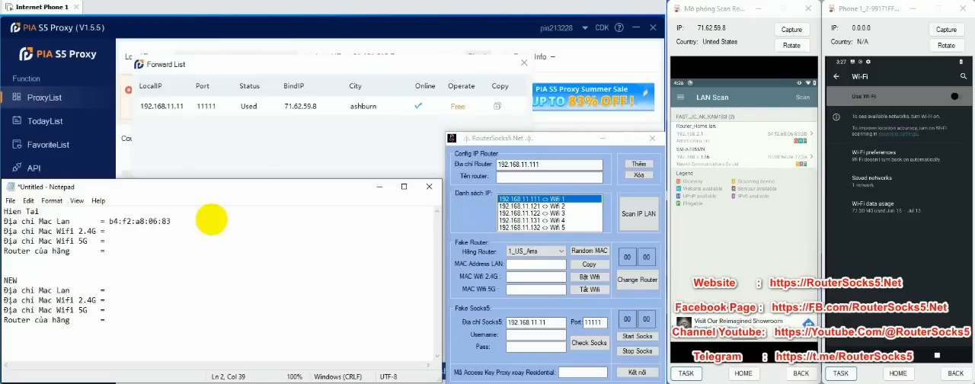
text(:3b)
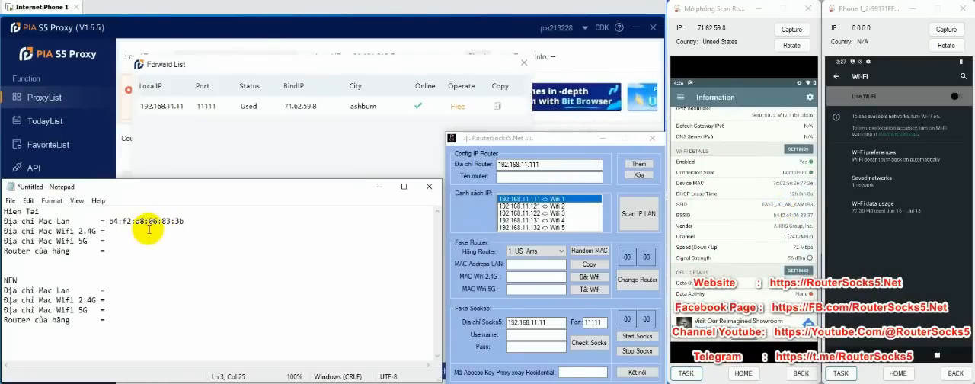
text(b4:f2:e8)
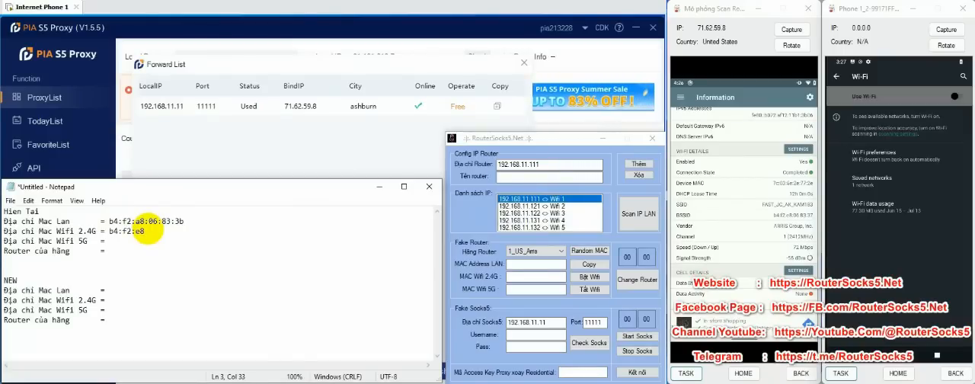
text(:0)
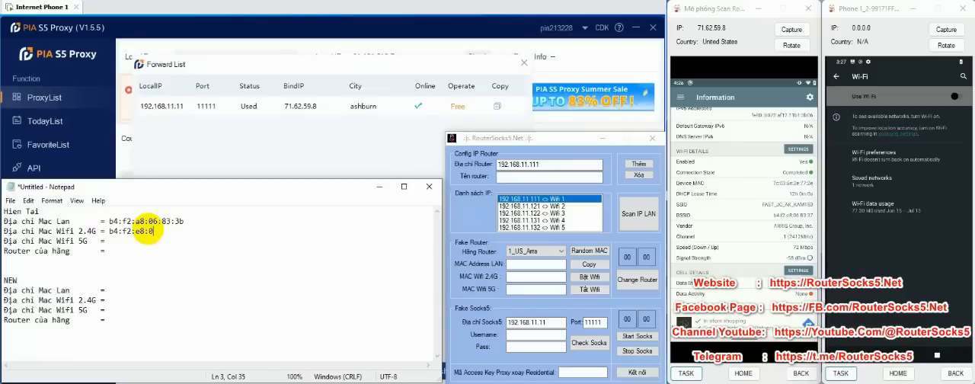
text(06:83:)
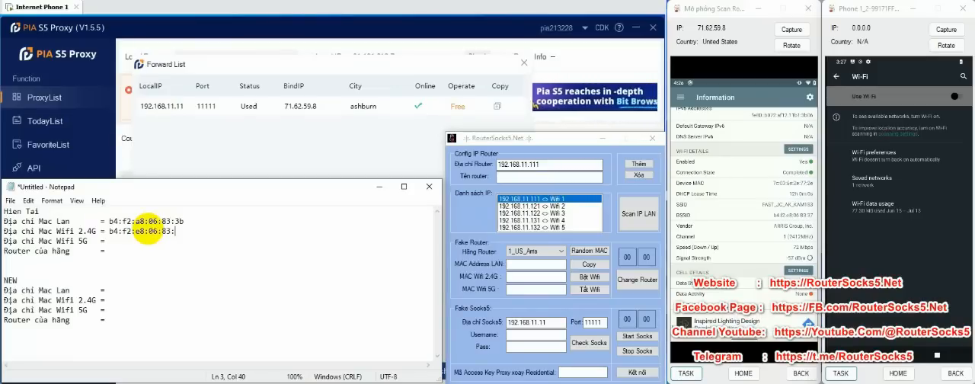
text(37)
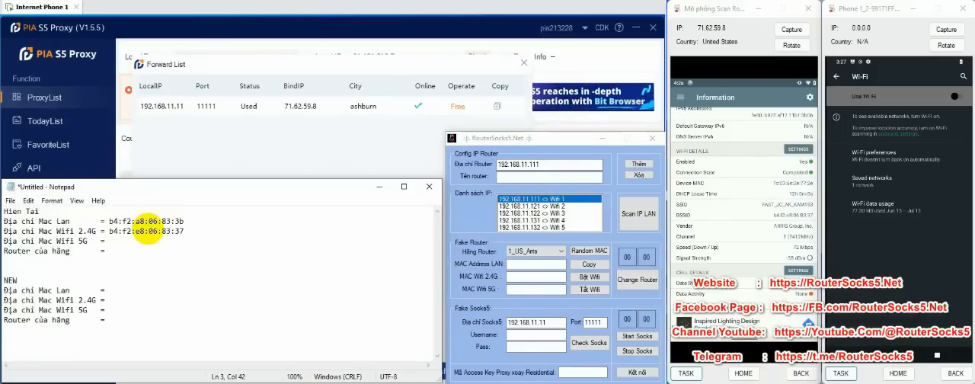
Record the router manufacturer as ARRIS Group, INC. on its line.
click(171, 251)
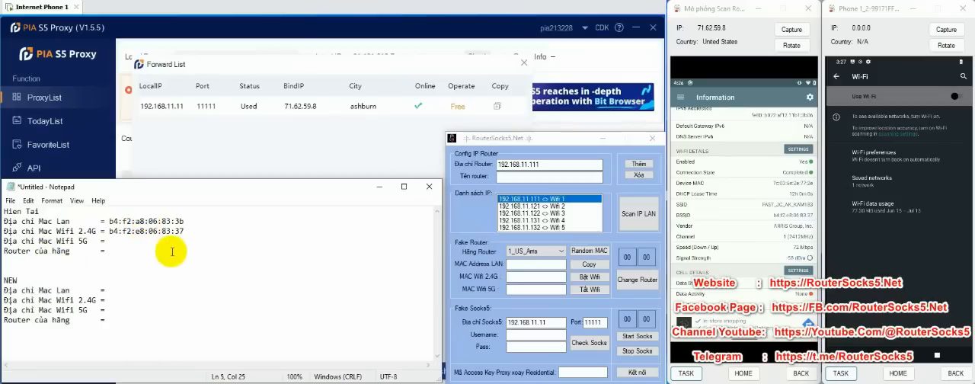
text(ARRIS G)
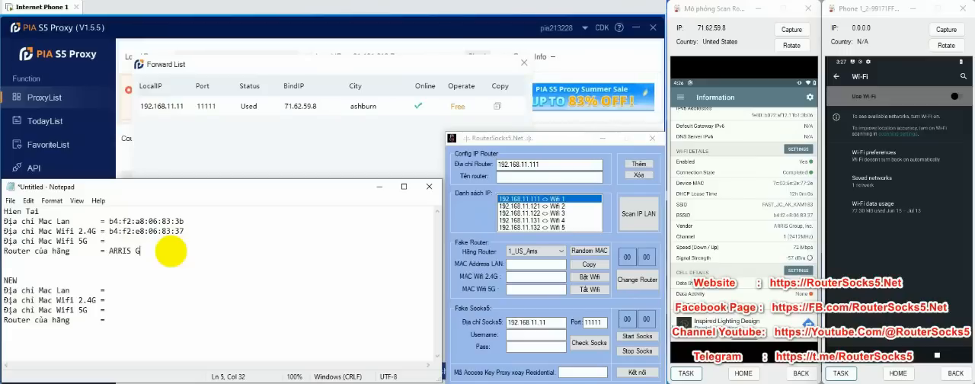
text(roup,)
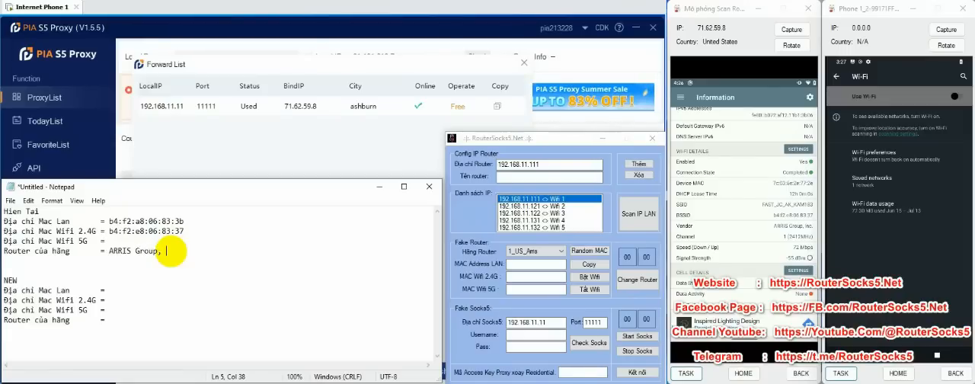
text(INC.)
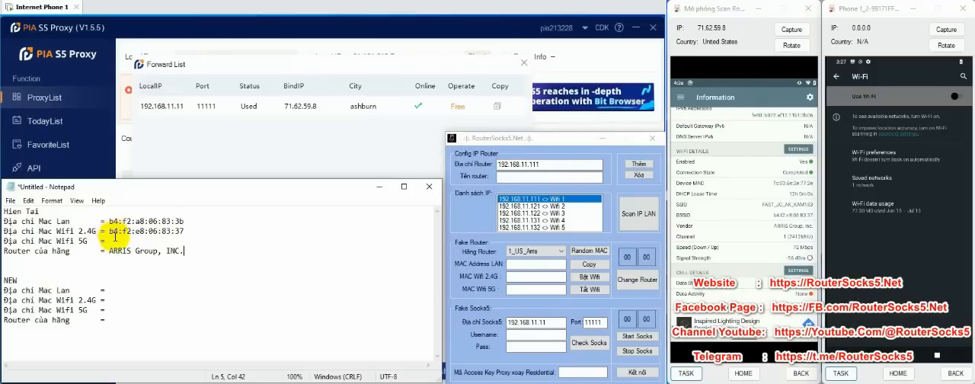
mouse_move(109, 262)
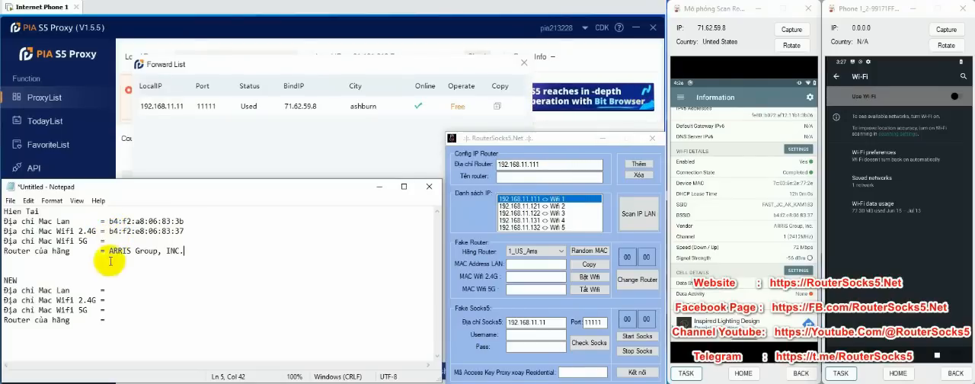
click(557, 252)
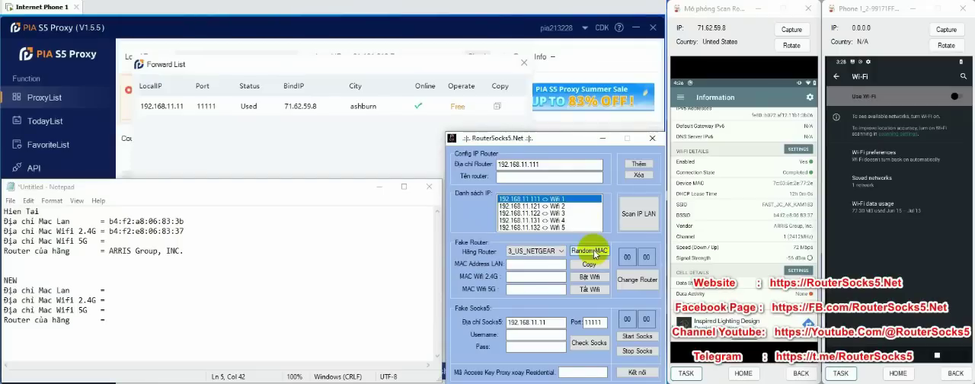
Generate random Netgear MACs, apply them with Change Router and dismiss the notice.
click(590, 253)
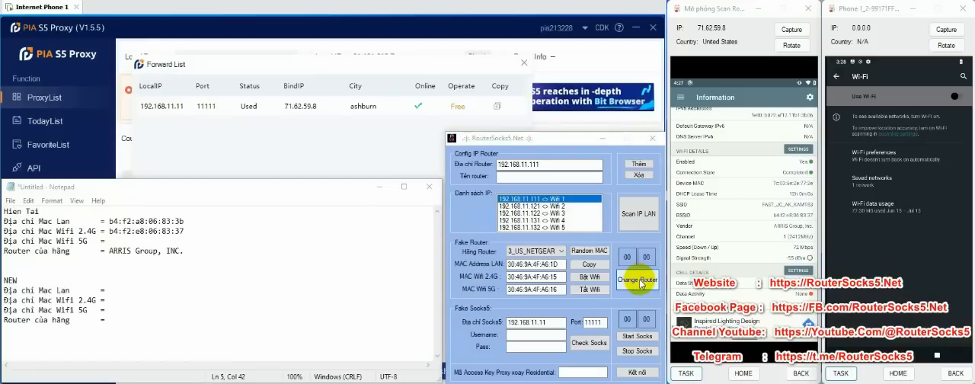
click(634, 279)
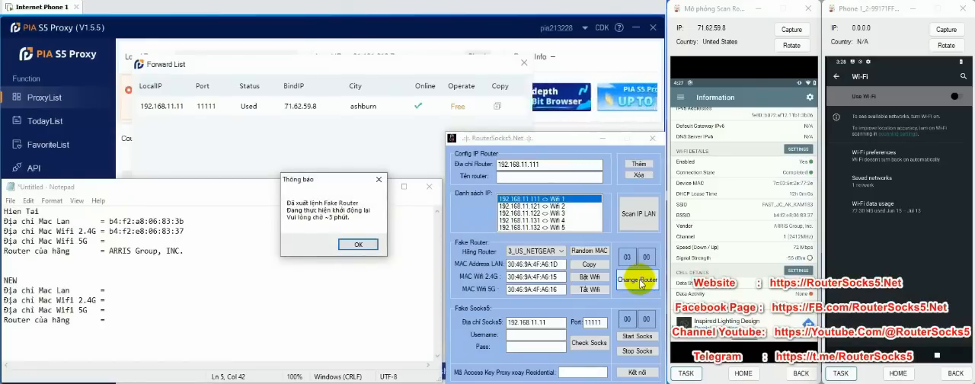
click(359, 244)
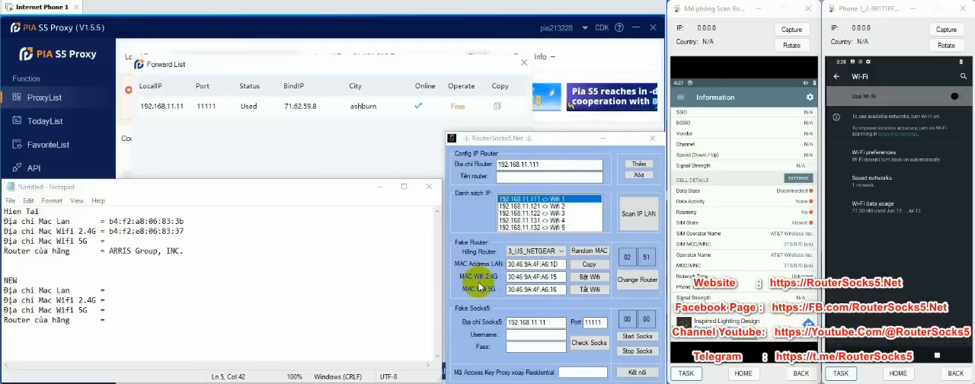
click(588, 264)
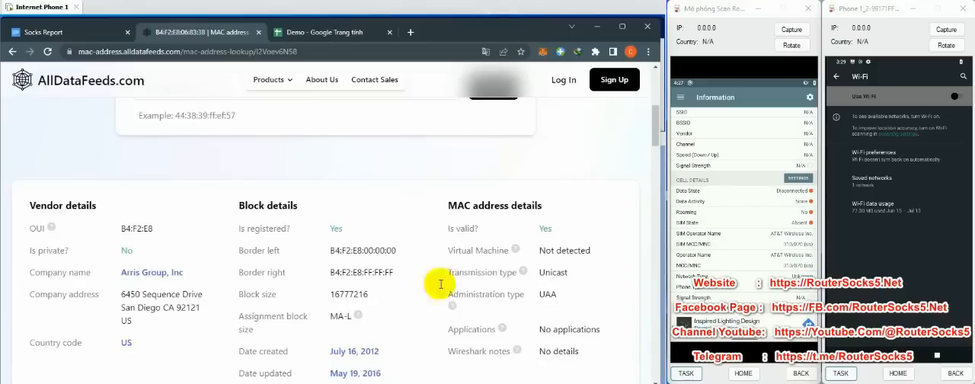
Record the faked 30:46:9A LAN and Wi-Fi MACs in row 4 of the Demo sheet.
click(323, 32)
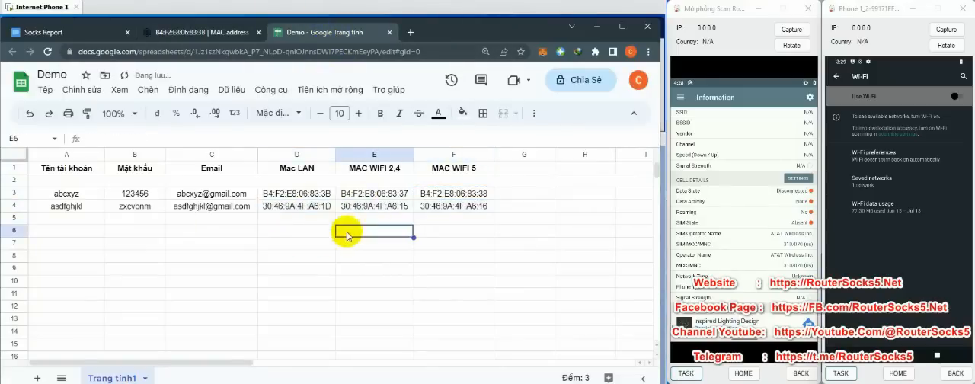
click(454, 205)
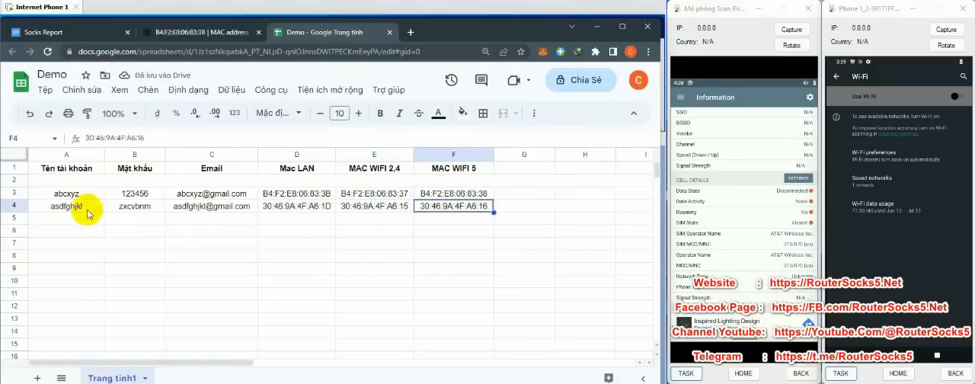
click(296, 206)
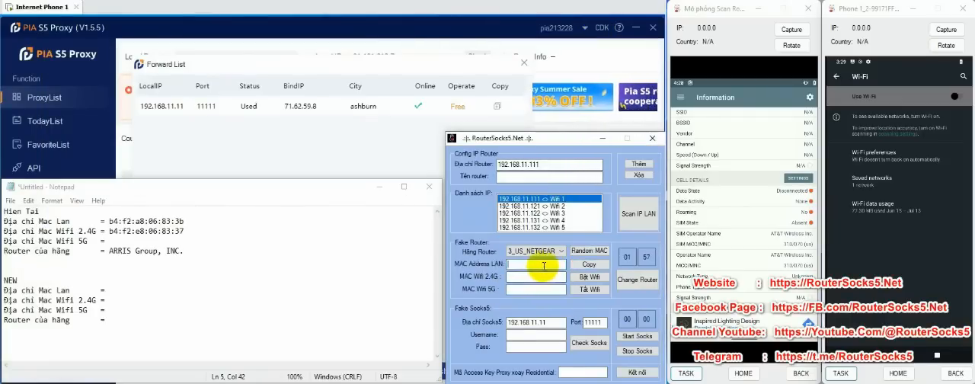
Copy the faked LAN MAC 30:46:9A:4F:A6:1D from the Fake Router section.
click(588, 250)
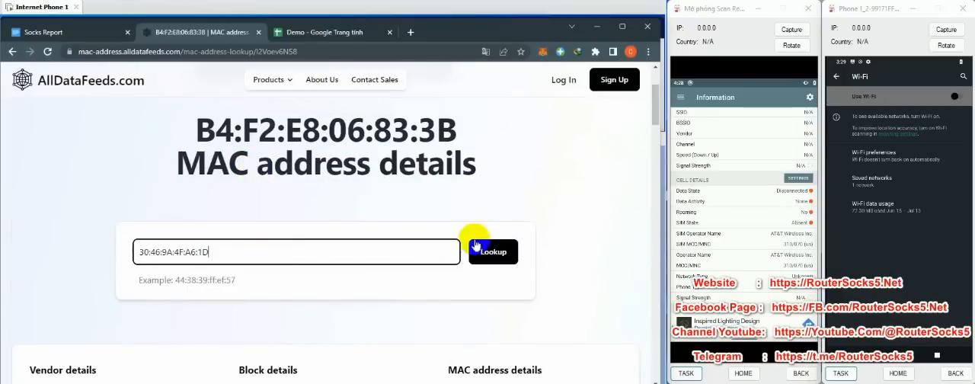
mouse_move(427, 210)
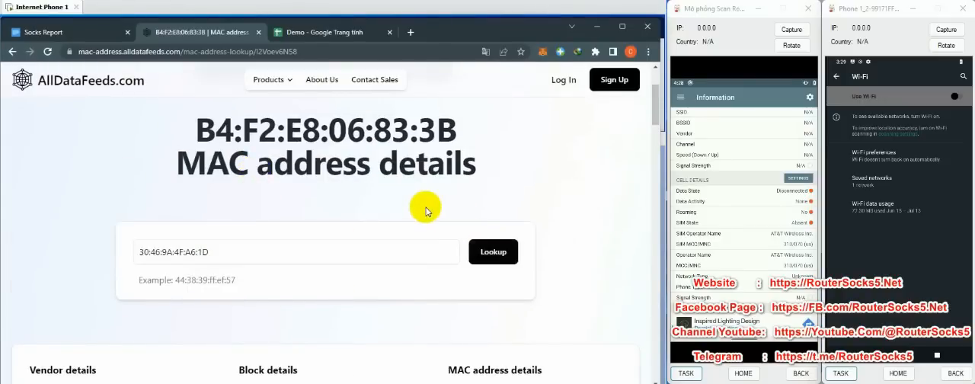
click(493, 251)
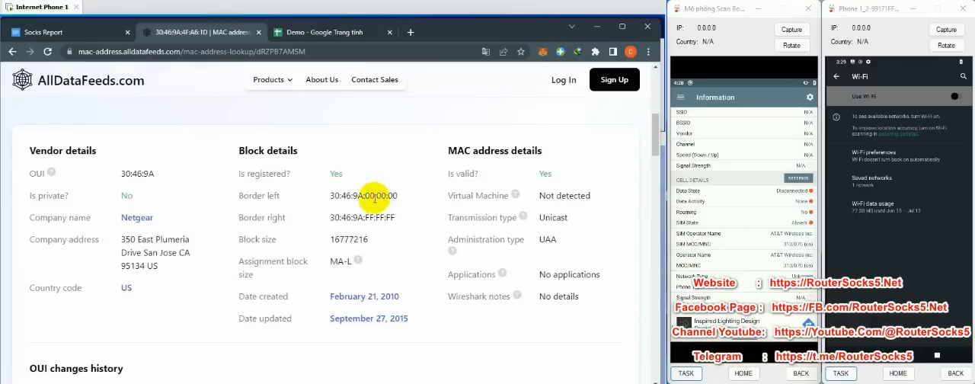
mouse_move(390, 216)
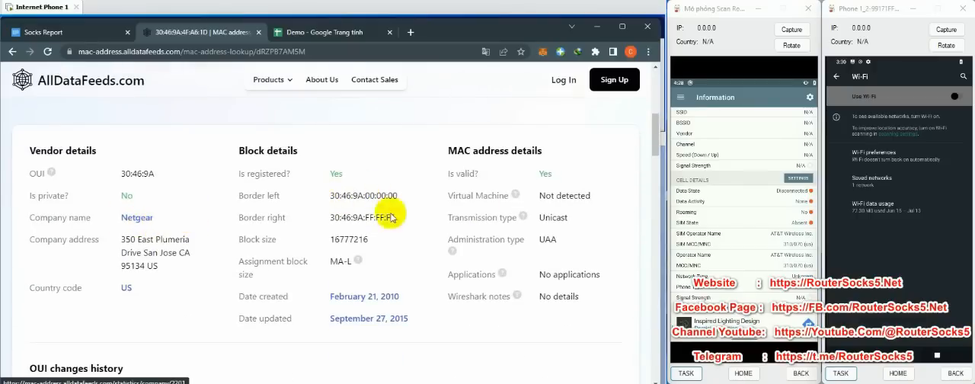
mouse_move(561, 173)
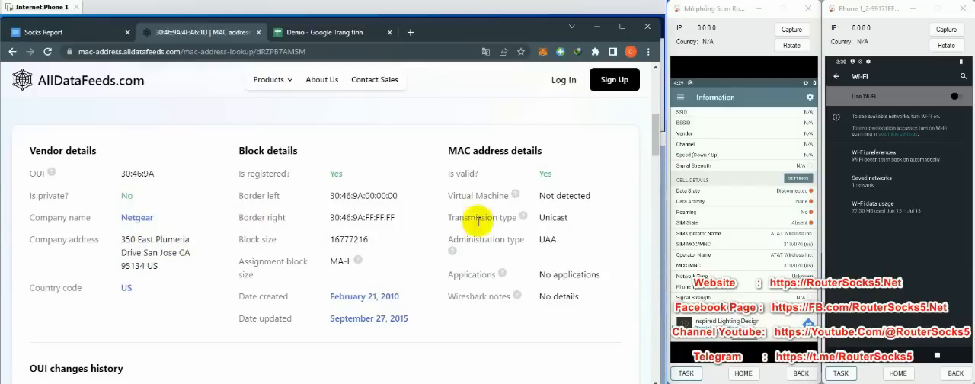
mouse_move(257, 249)
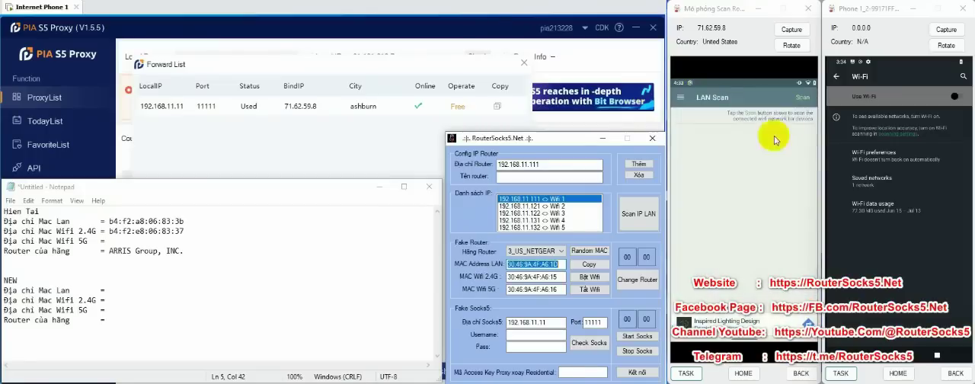
click(805, 98)
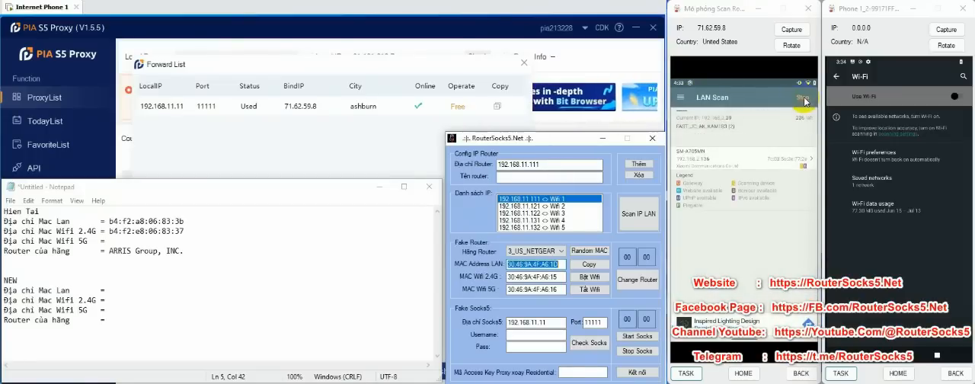
click(801, 101)
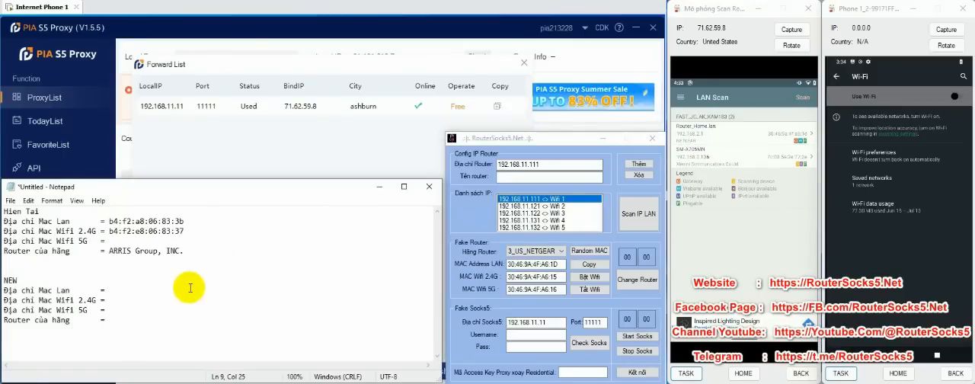
text(30:46:9a:4)
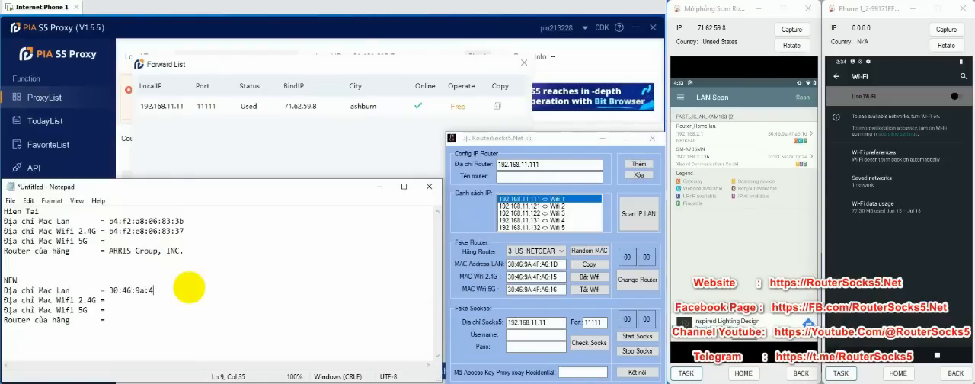
text(f)
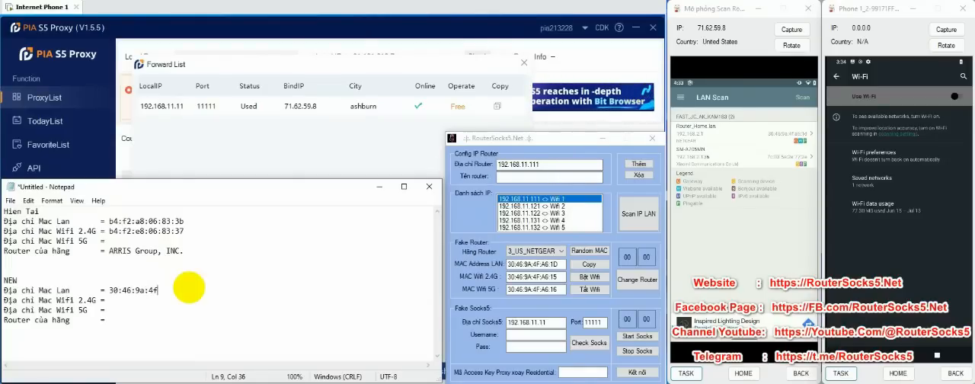
text(:a6:1d)
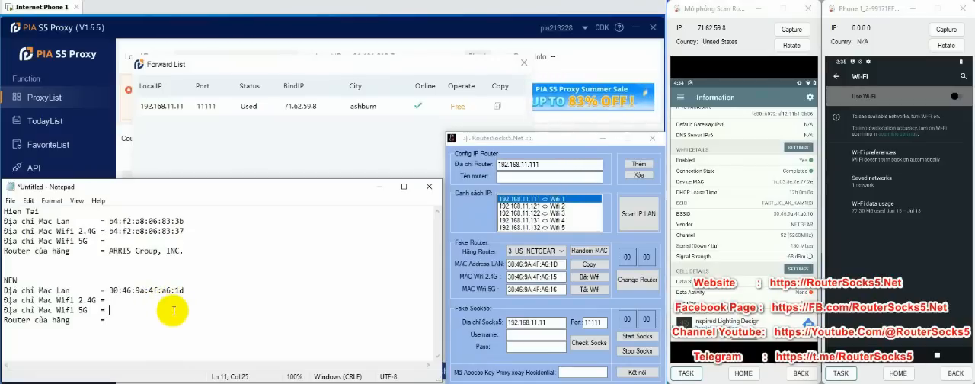
text(30:46)
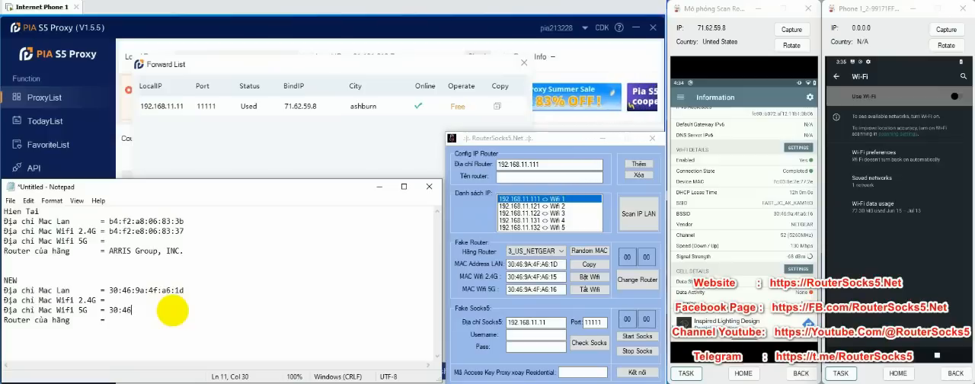
text(:9a:4f:a6)
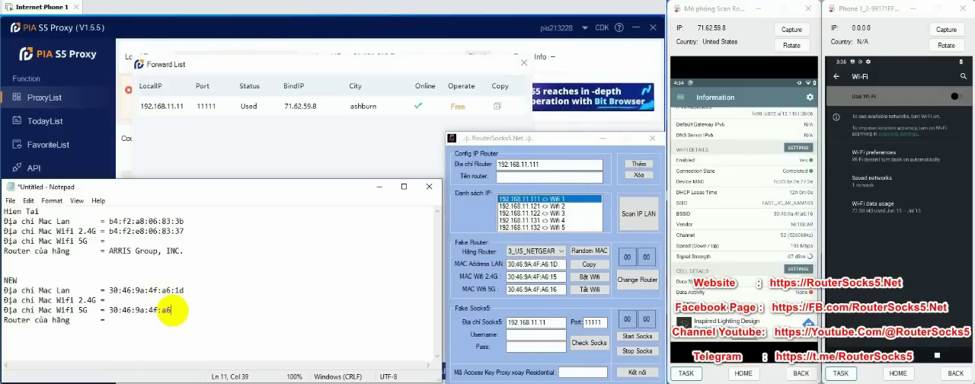
text(16)
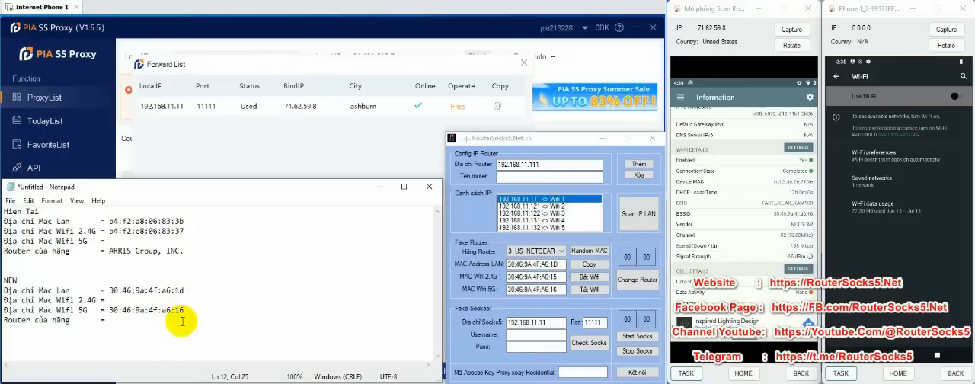
text(NETGEAR)
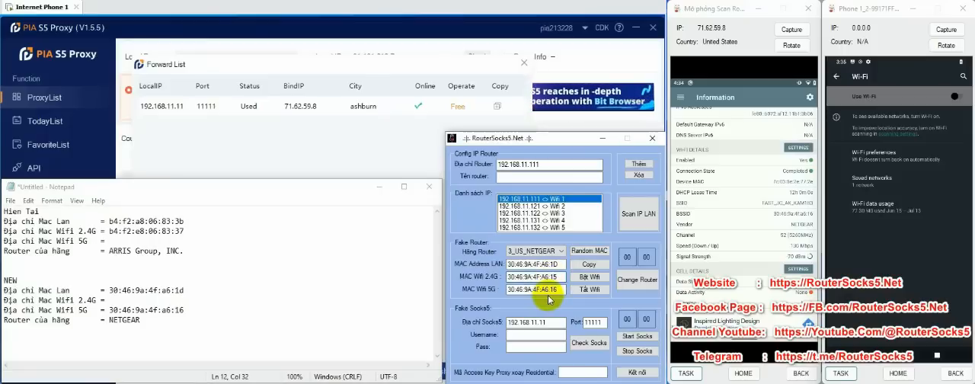
Launch the emulated phone's browser and focus its address bar.
click(945, 98)
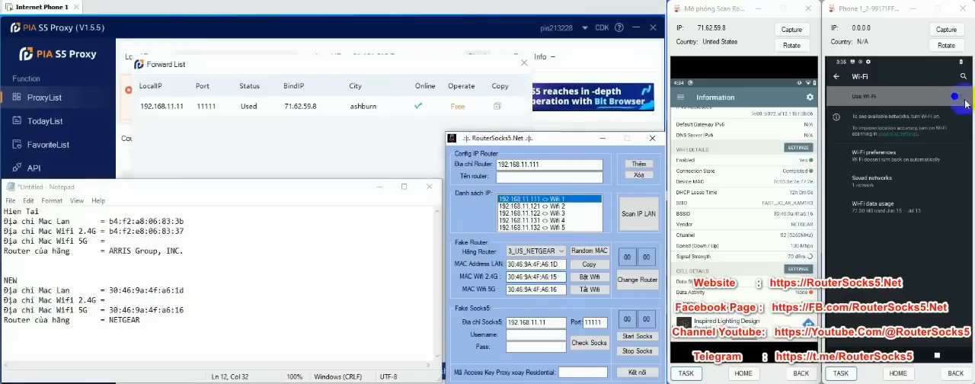
click(960, 97)
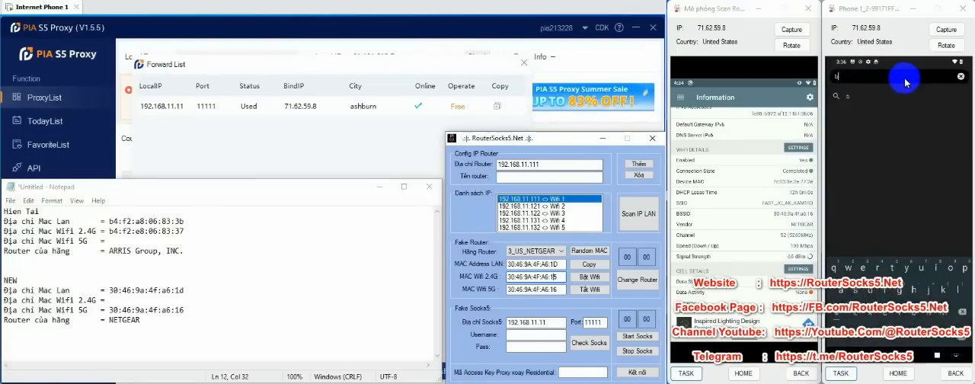
Enter browserleaks to reach the BrowserLeaks DNS leak test listing Comcast servers.
text(browseanleaks)
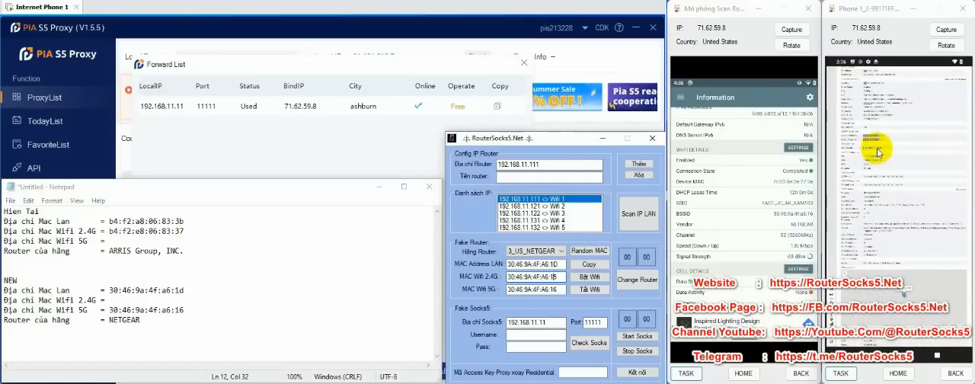
mouse_move(899, 185)
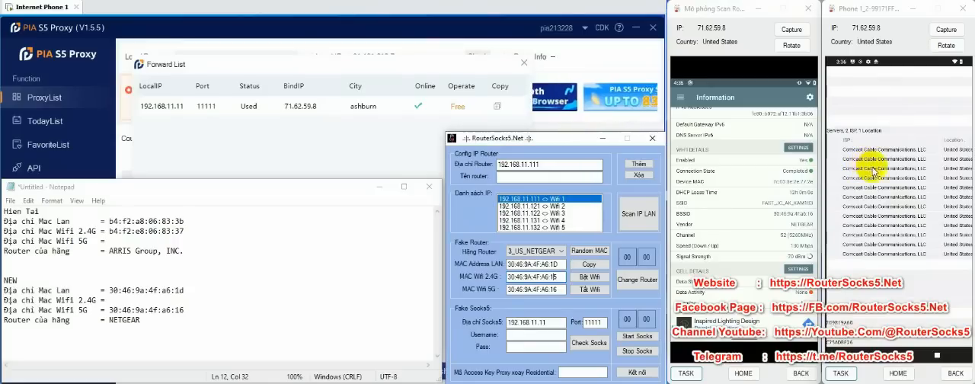
mouse_move(876, 186)
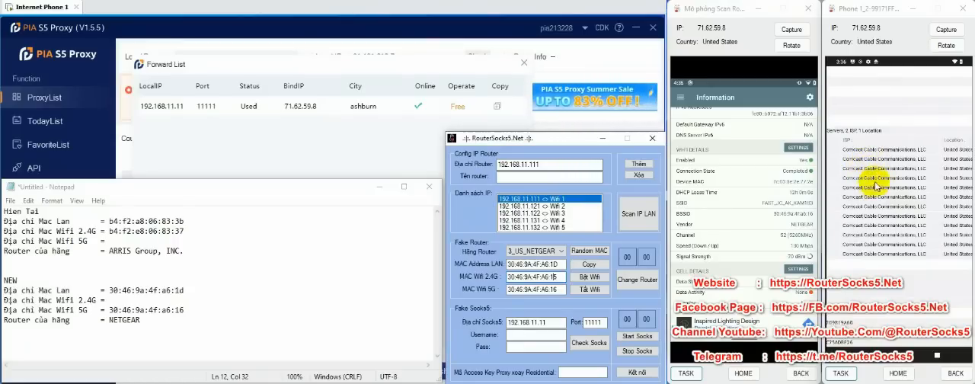